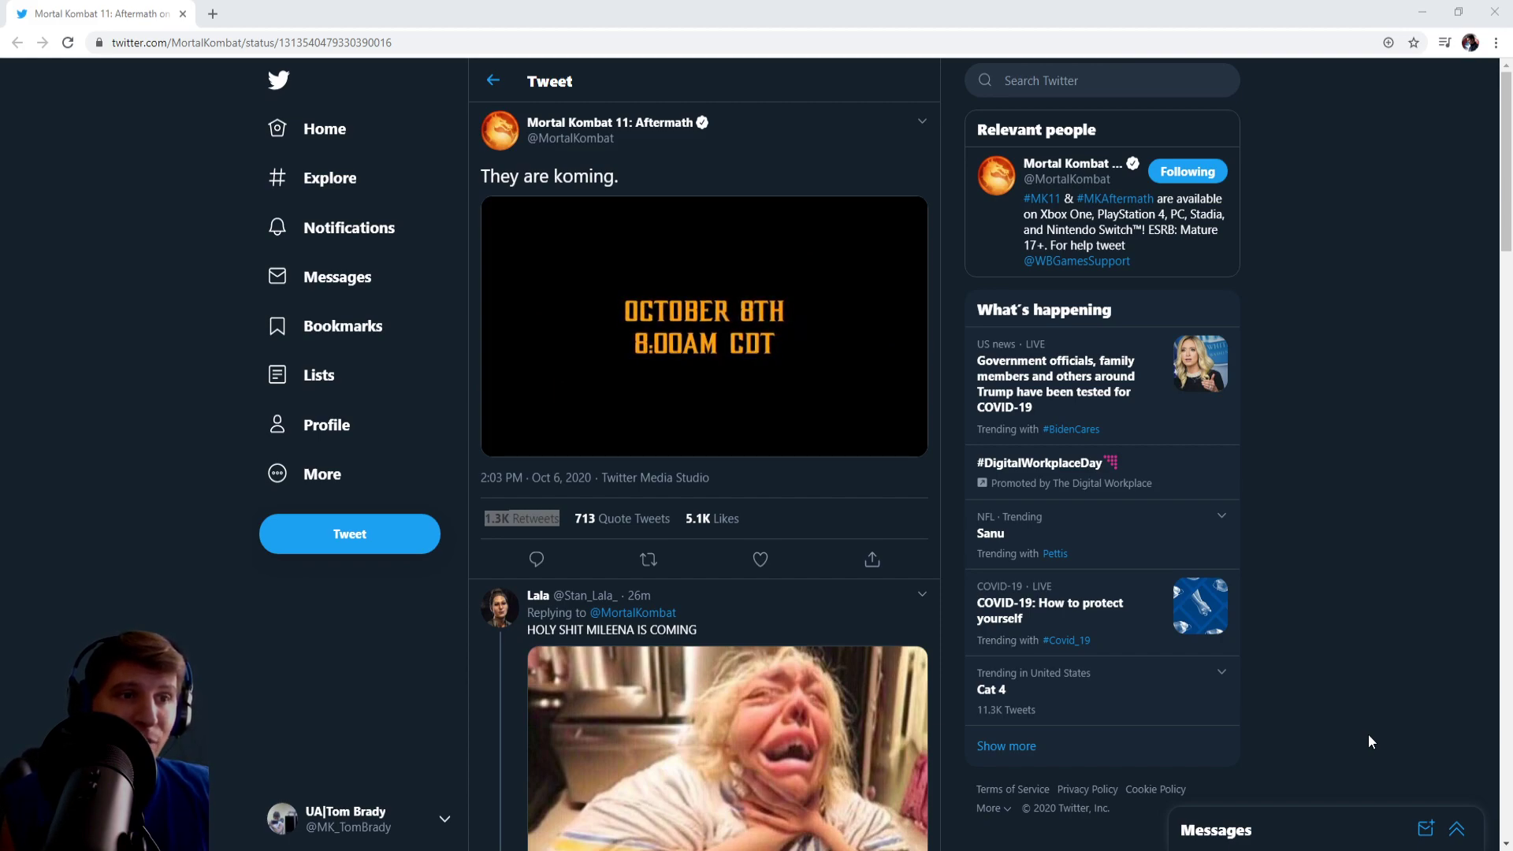
Play the embedded teaser video in Mortal Kombat 11's "They are koming" tweet.
left_click(702, 326)
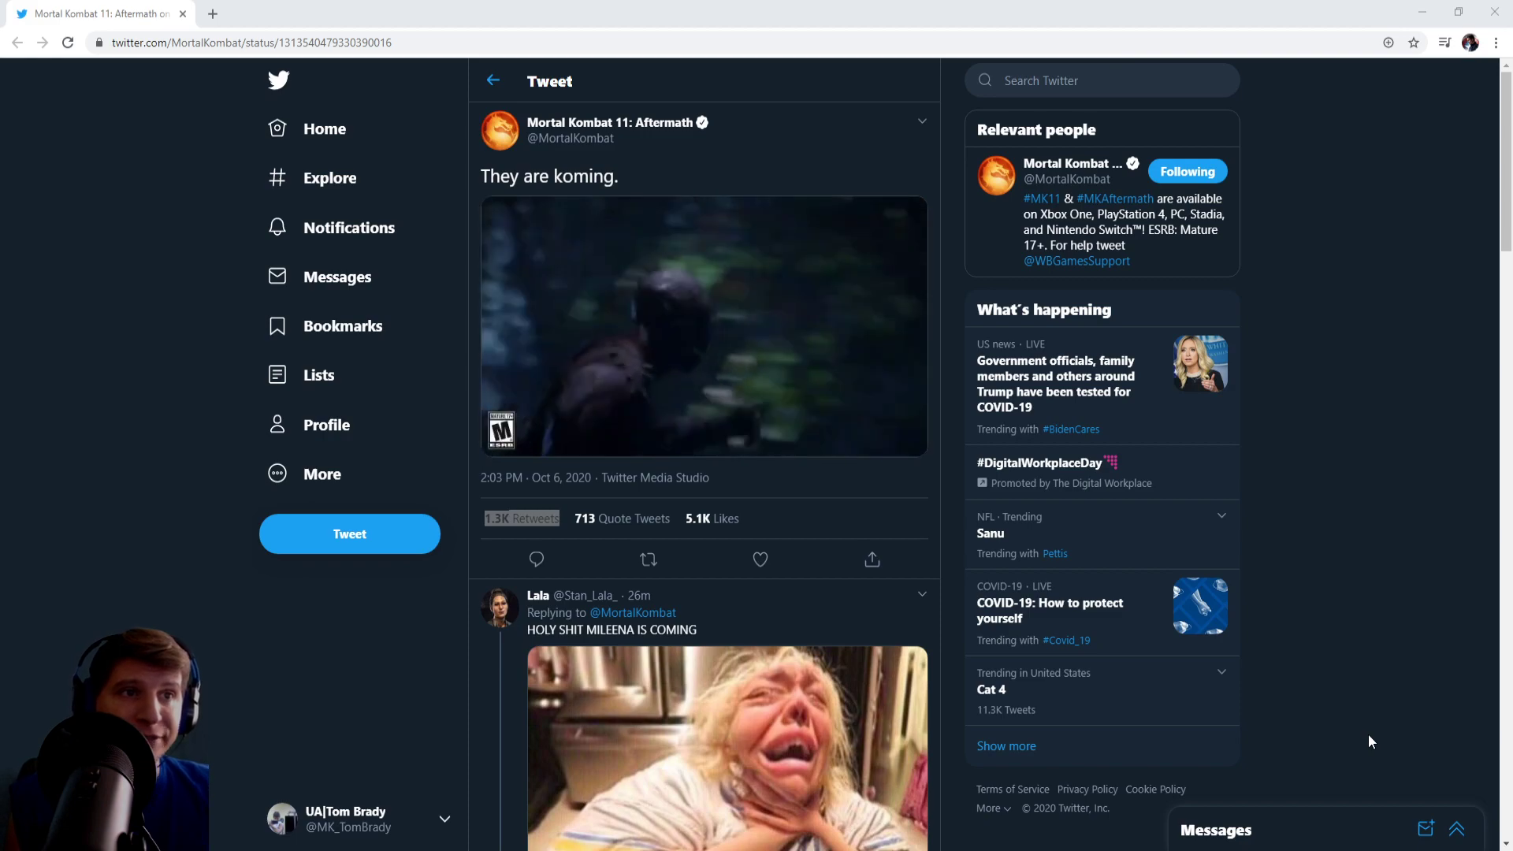